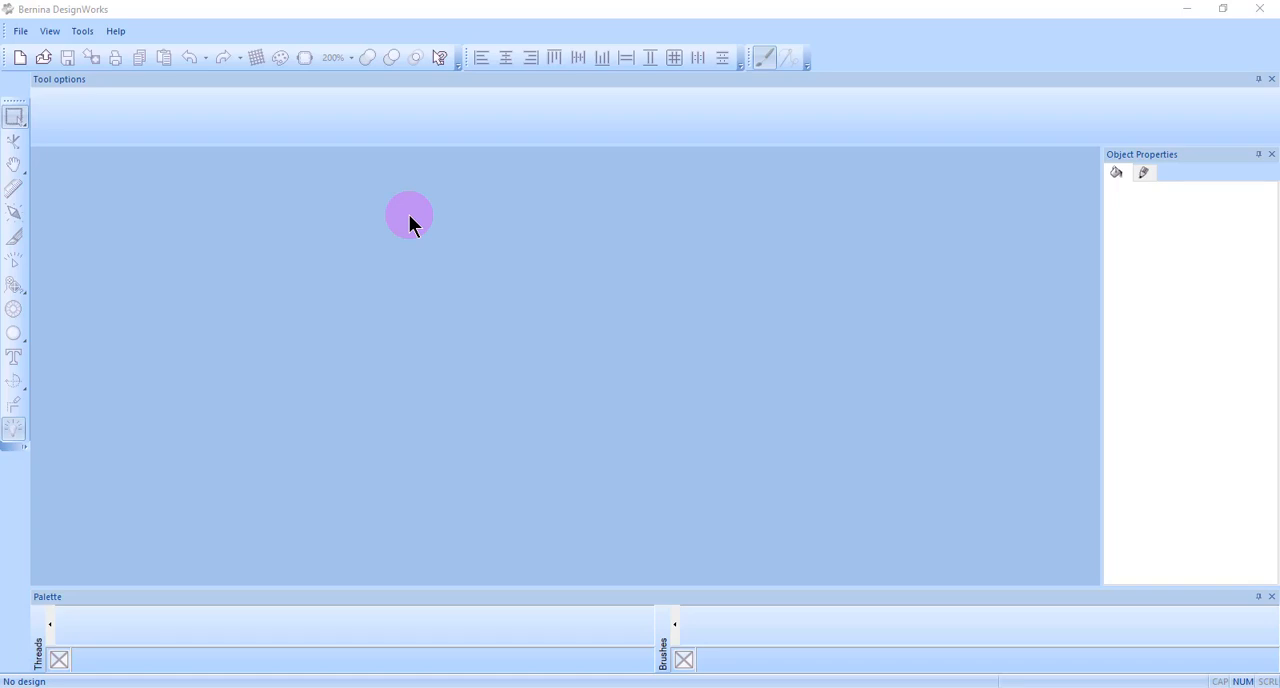
mouse_move(404, 216)
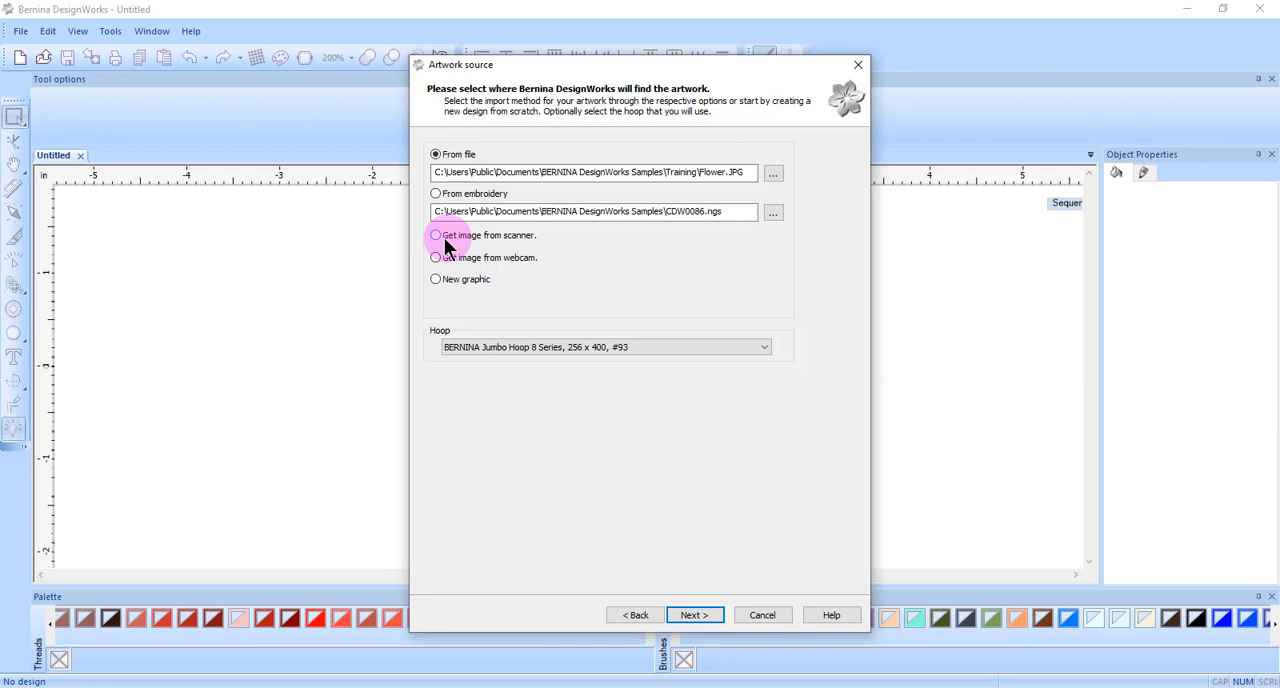
- Choose 'Get image from scanner', continue, and bring up the scanner source list
left_click(436, 236)
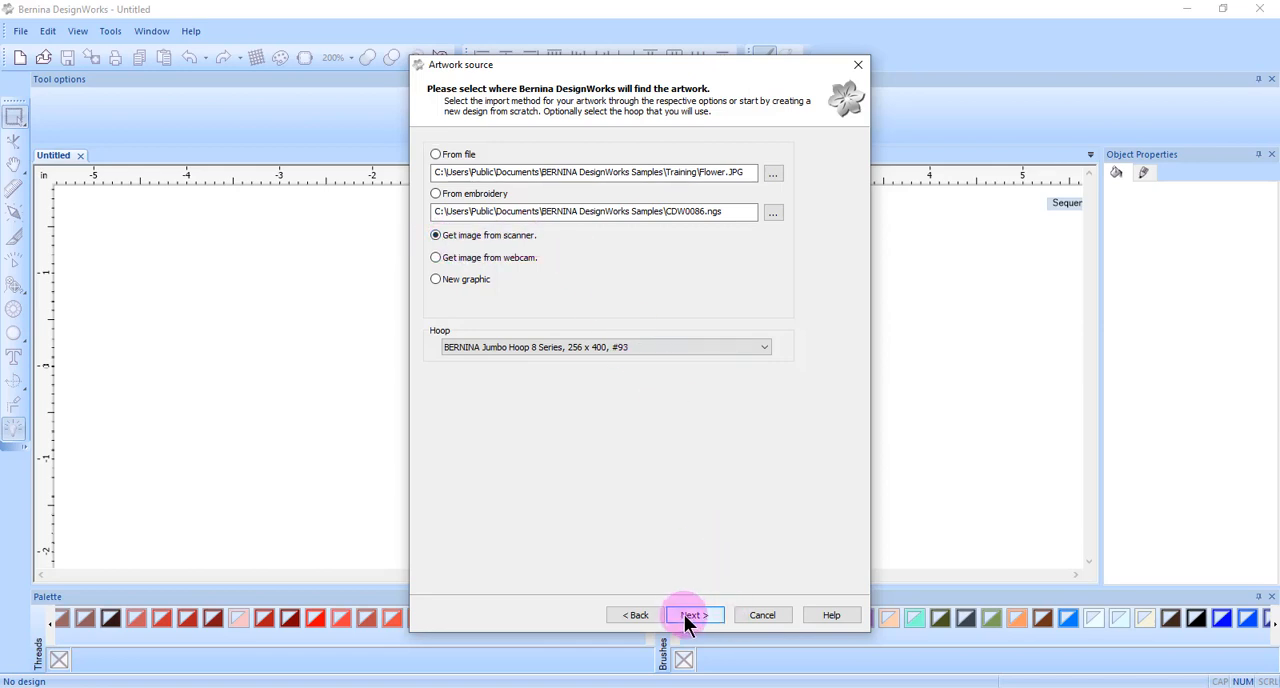
left_click(690, 614)
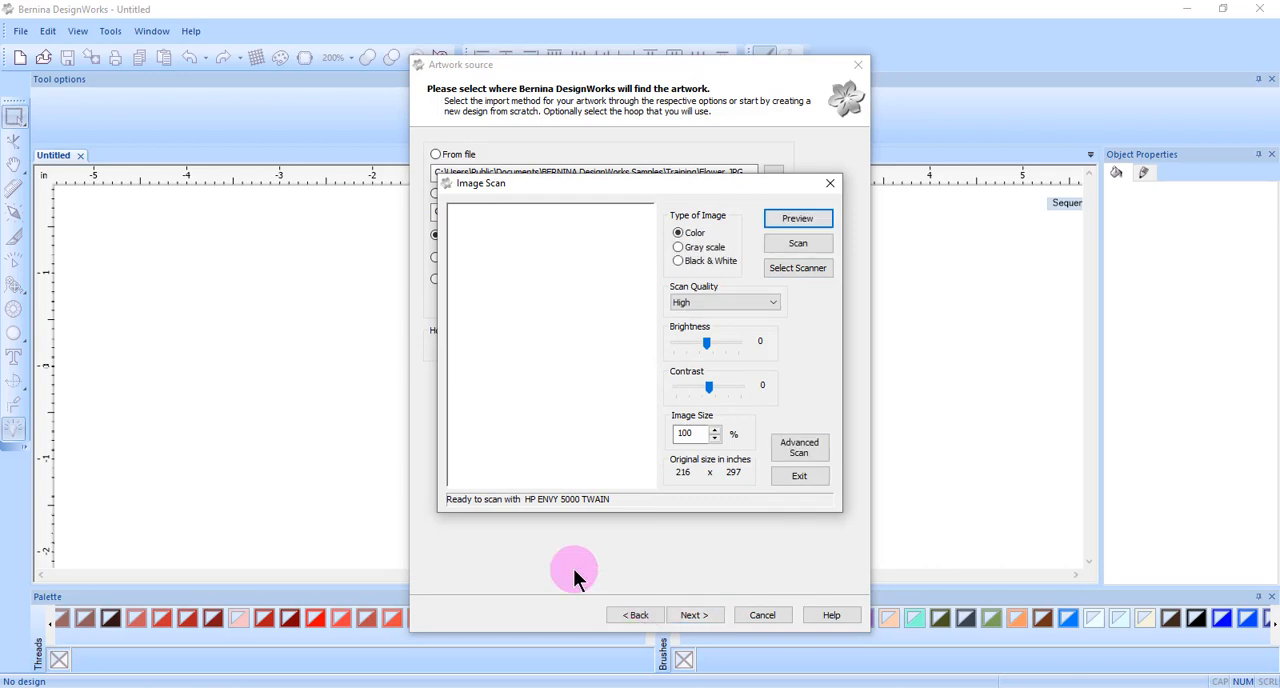
mouse_move(798, 320)
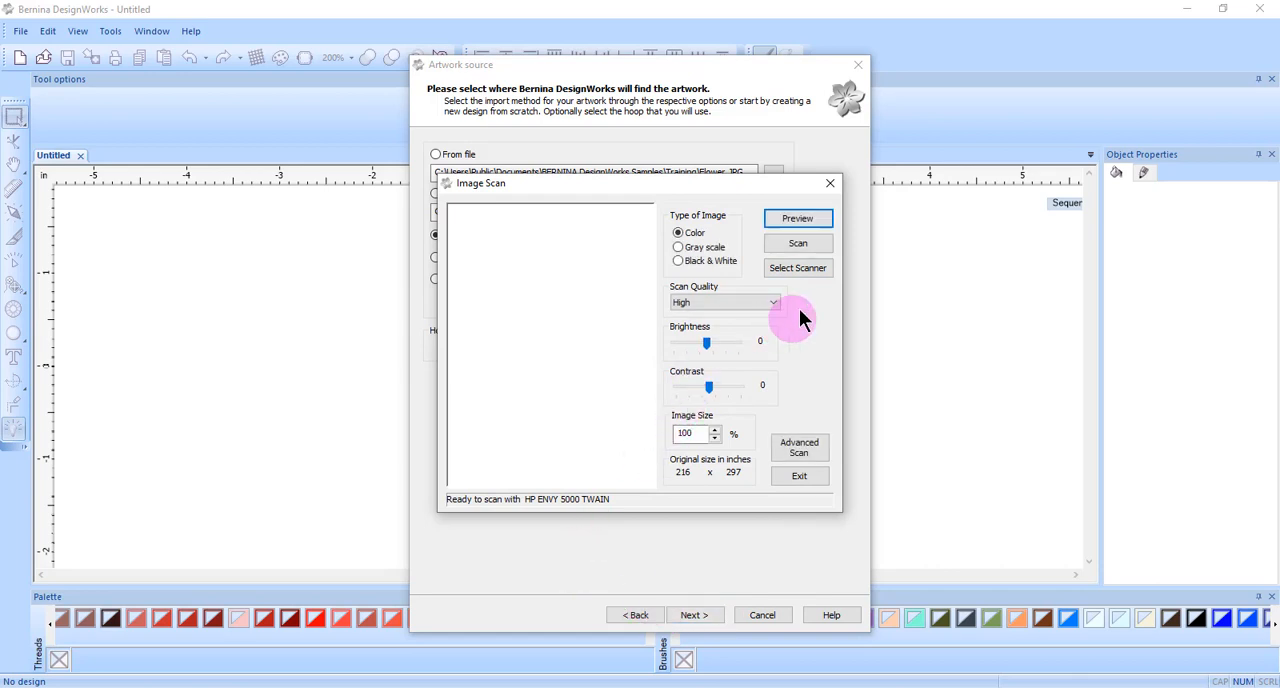
left_click(796, 268)
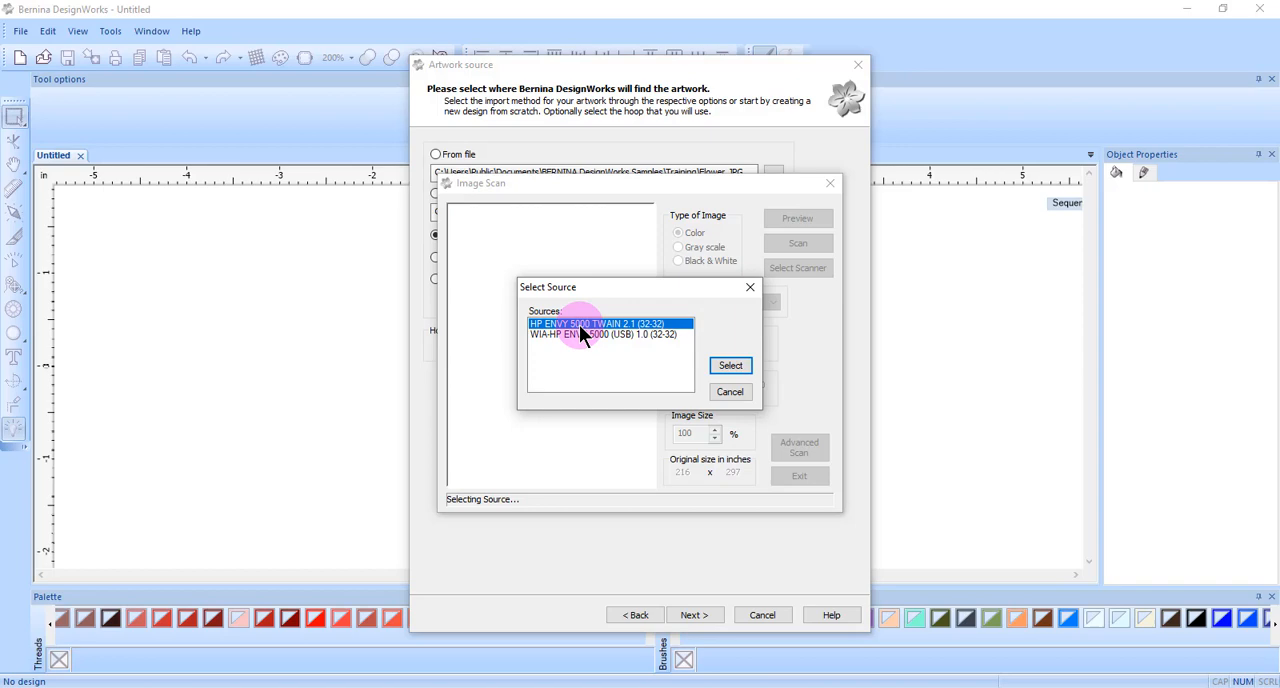
- Select the HP ENVY 5000 TWAIN source, keep color high-quality settings, and start a preview scan
left_click(730, 366)
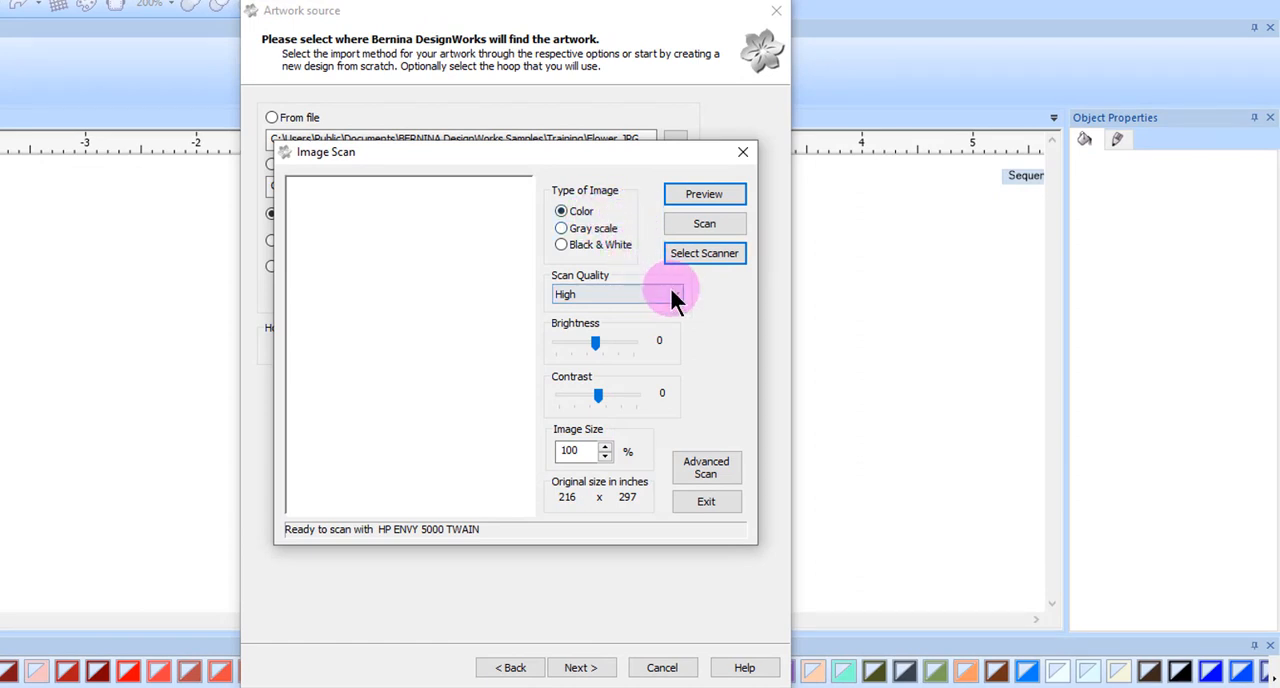
left_click(676, 292)
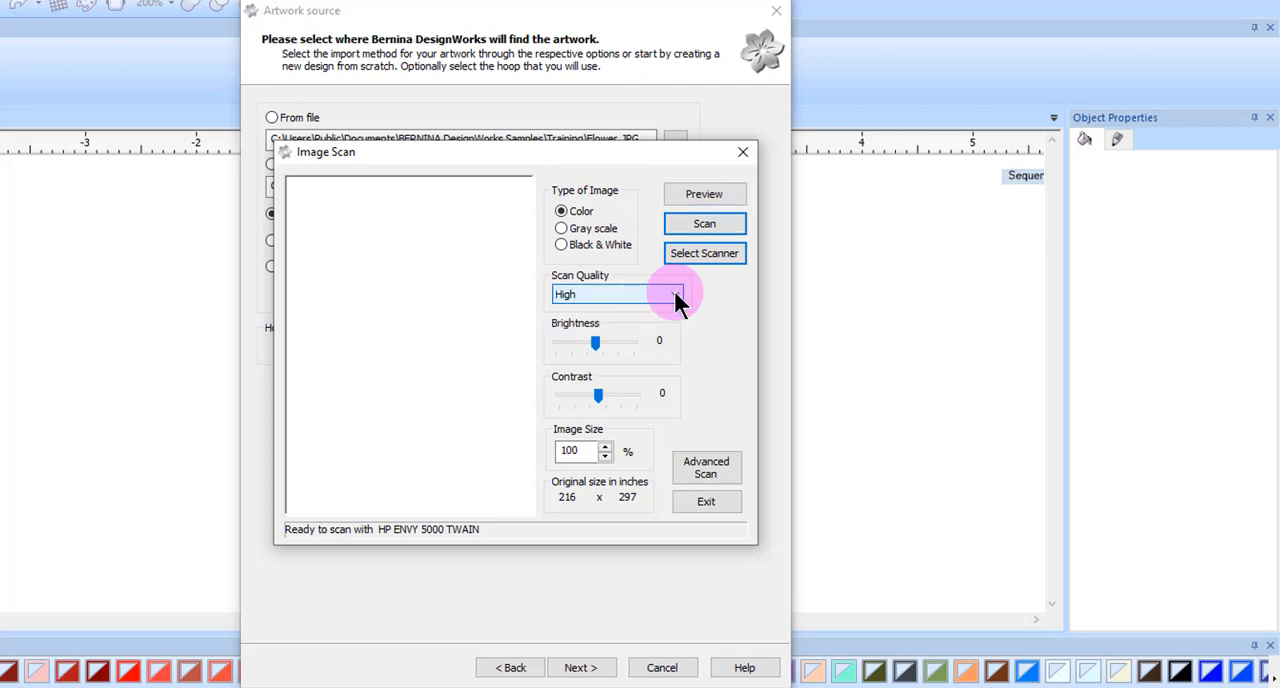
mouse_move(644, 292)
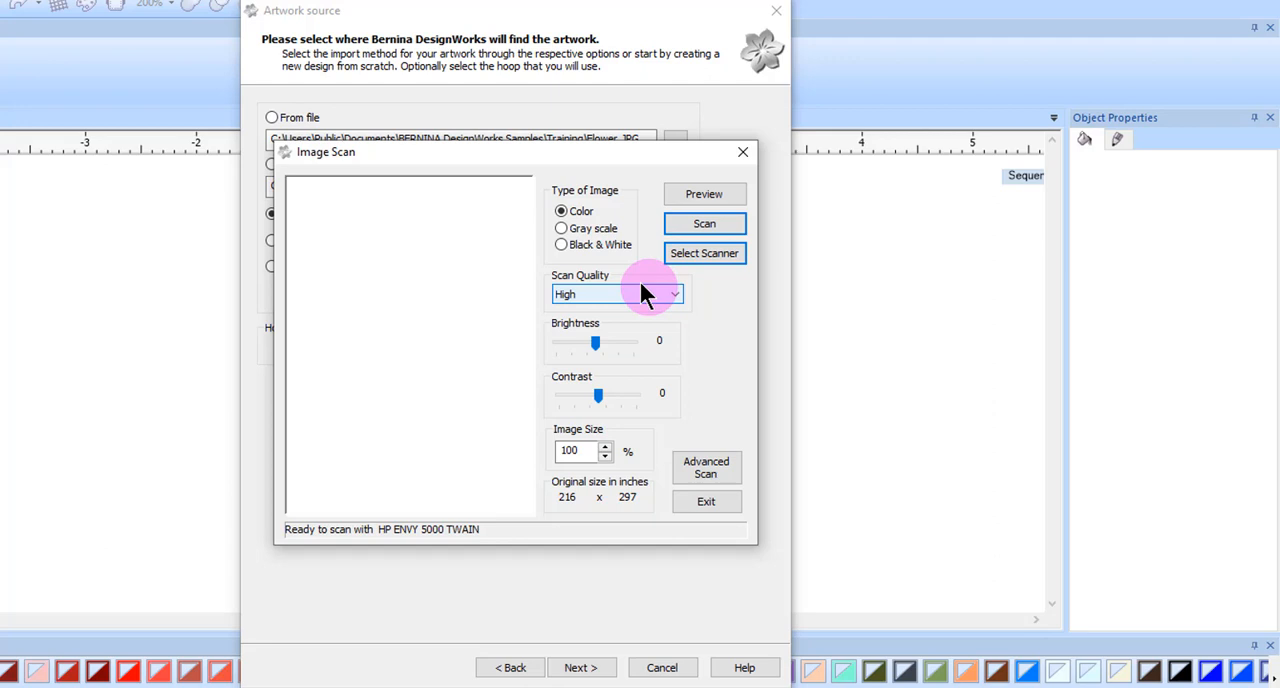
mouse_move(648, 304)
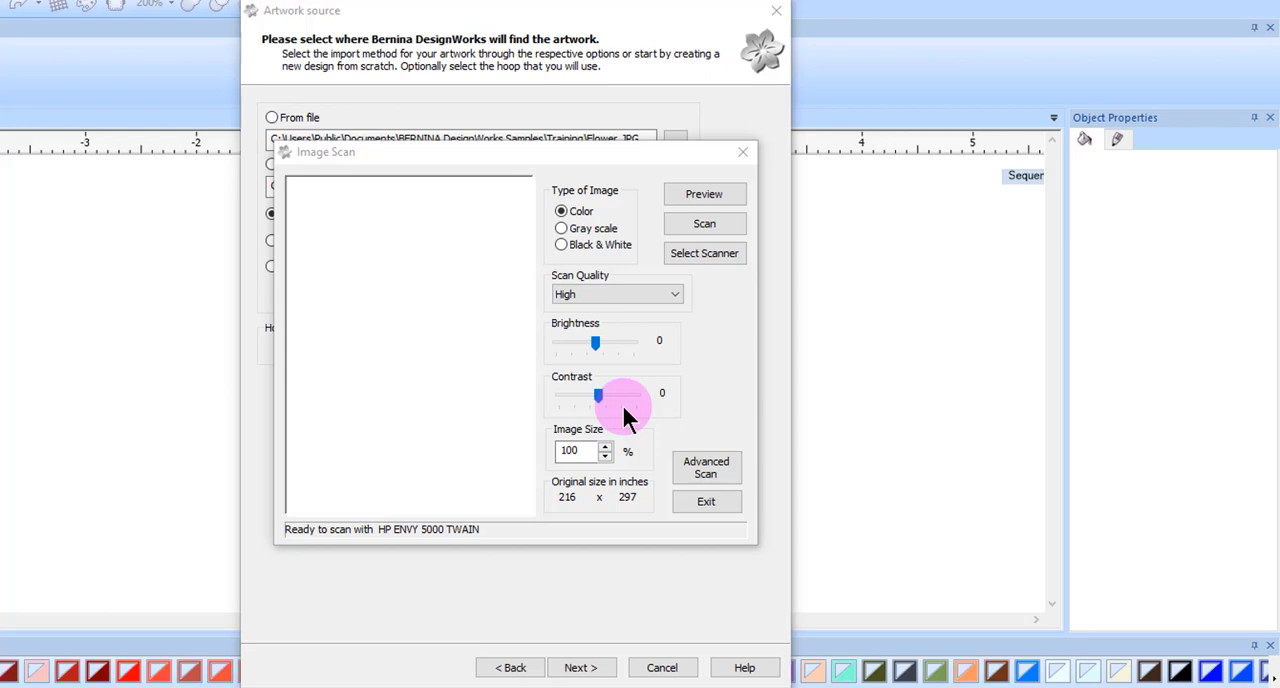
mouse_move(668, 430)
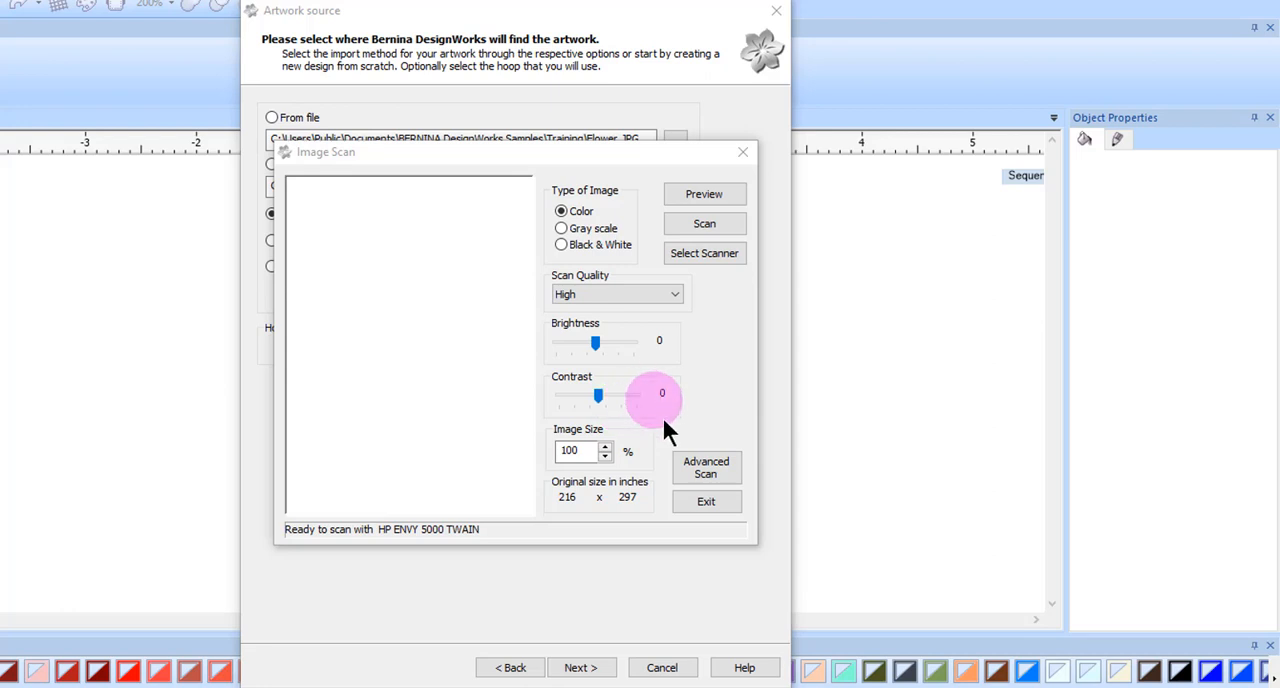
left_click(578, 452)
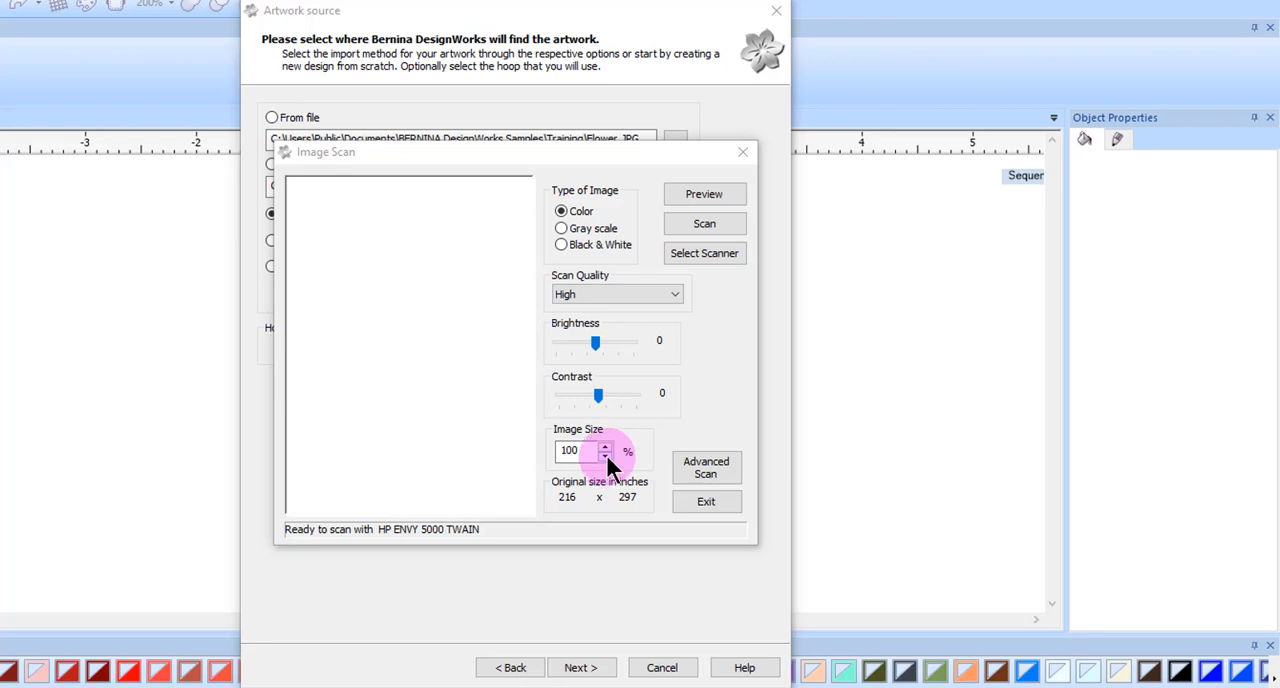
left_click(704, 194)
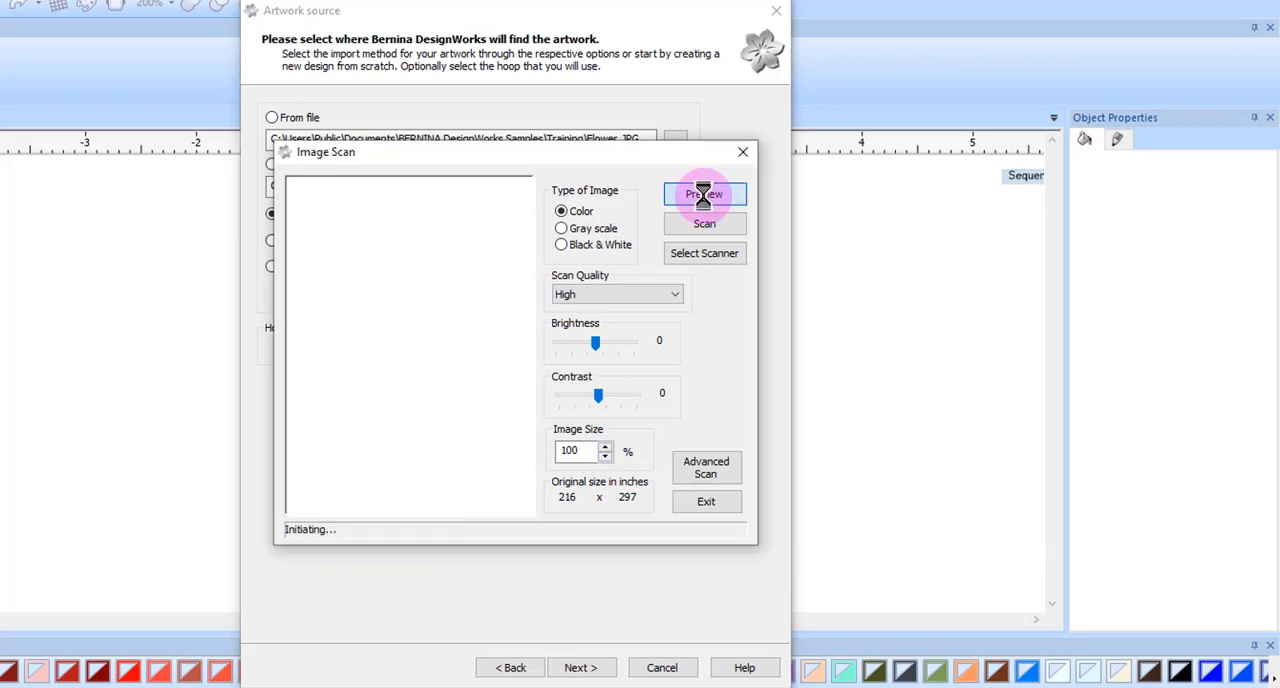
- Preview the butterfly, test brightness and image size, leaving them at 0, 0 and 100%
left_click(704, 194)
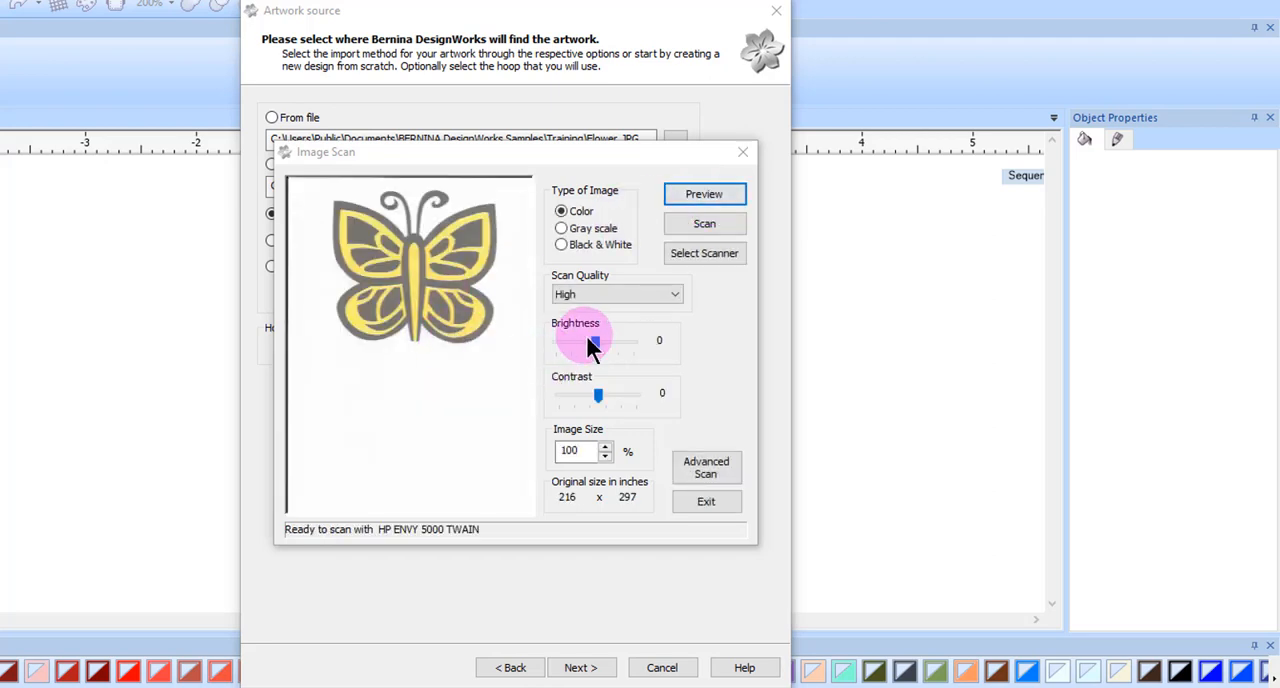
left_click_drag(570, 340, 600, 340)
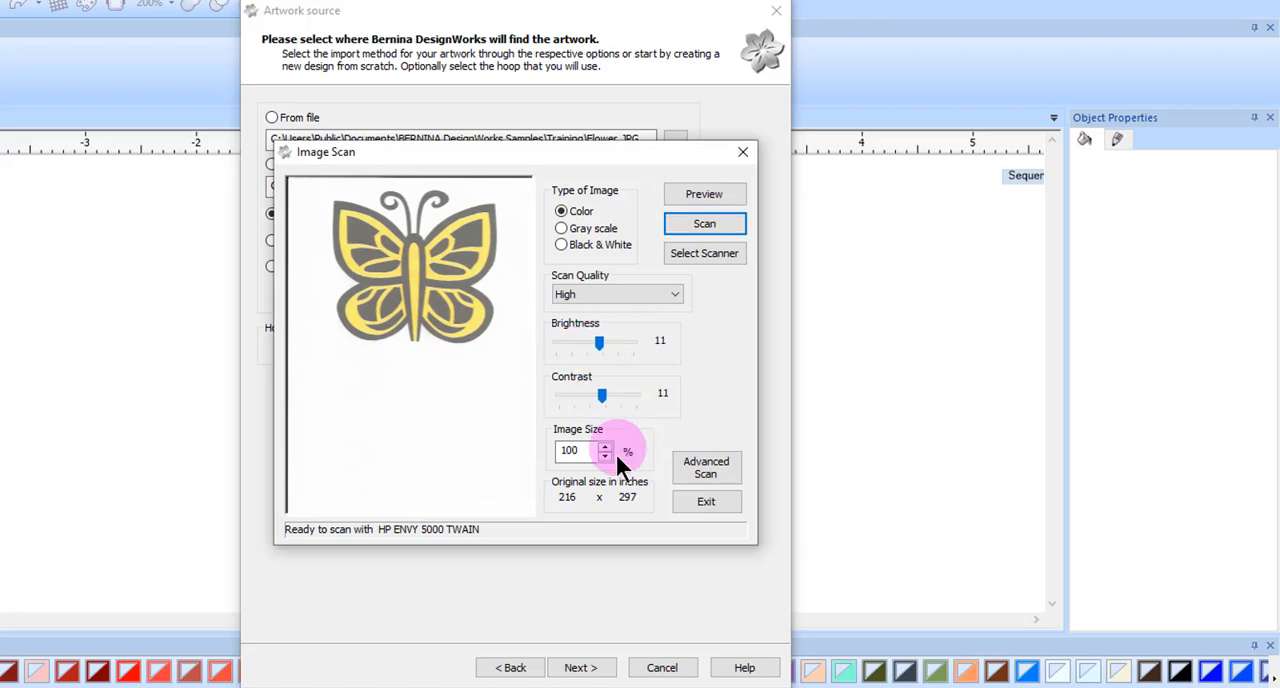
left_click(604, 446)
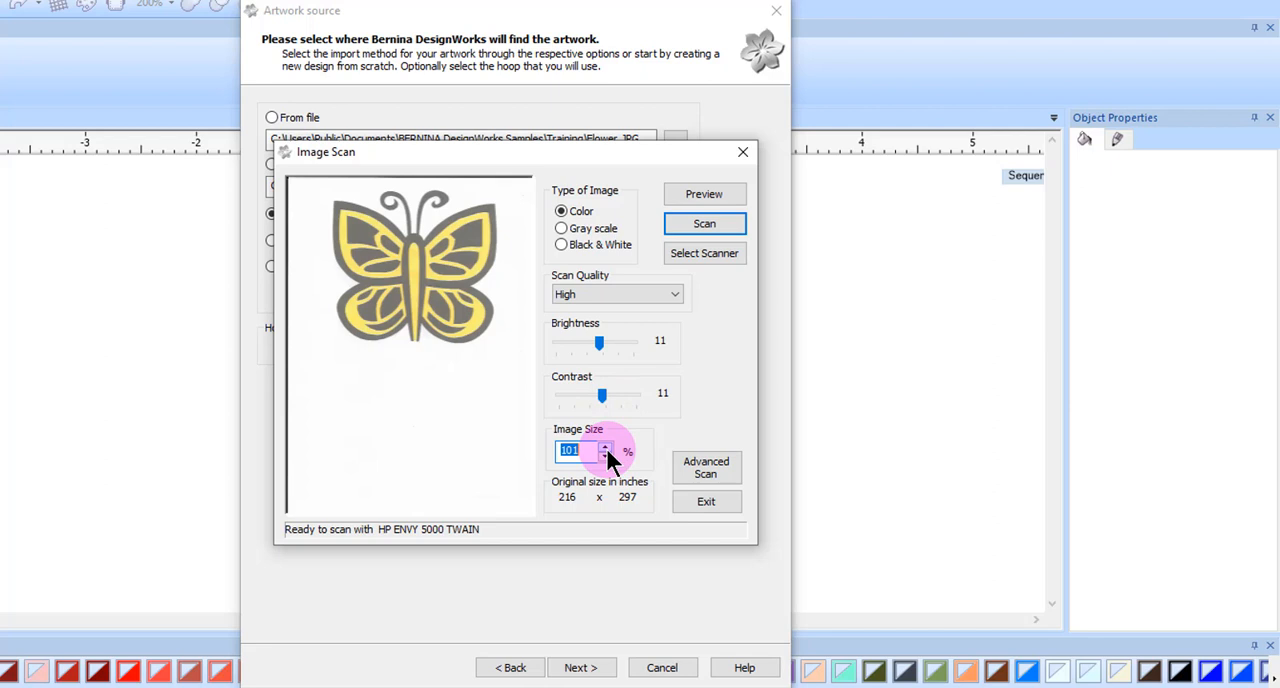
left_click(604, 446)
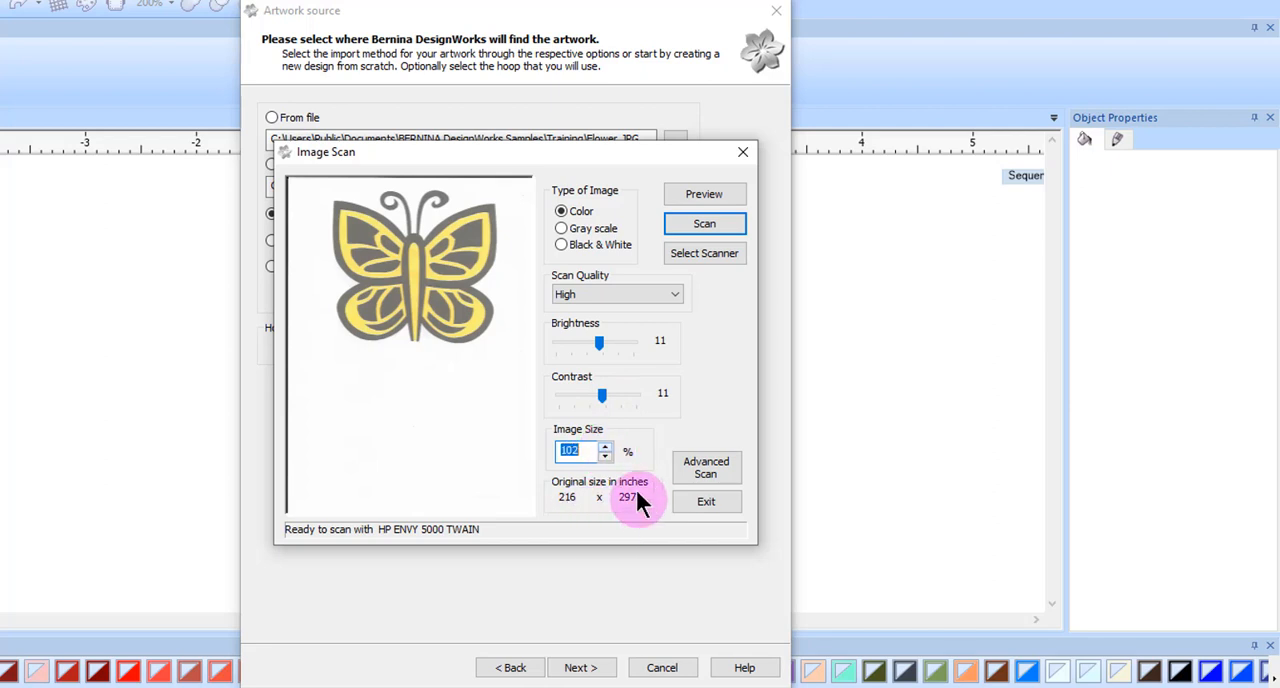
mouse_move(618, 504)
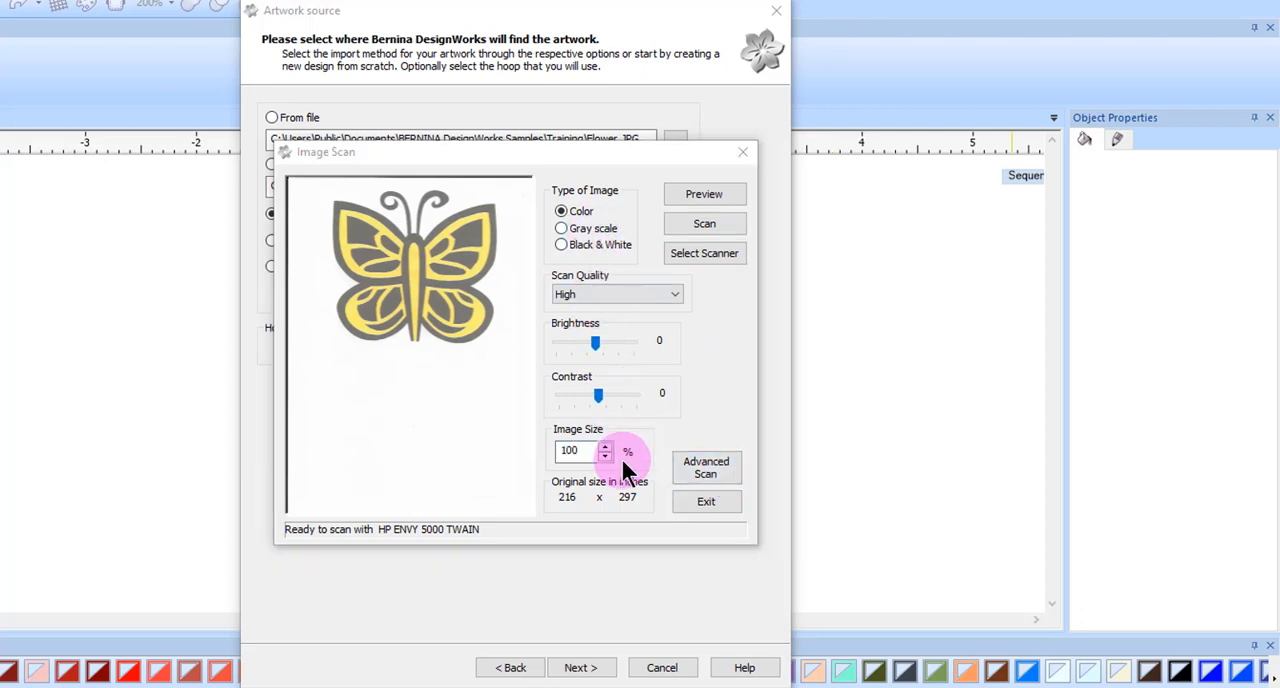
- Scan the butterfly picture with Color and High quality, bringing up the Save As prompt
left_click(704, 224)
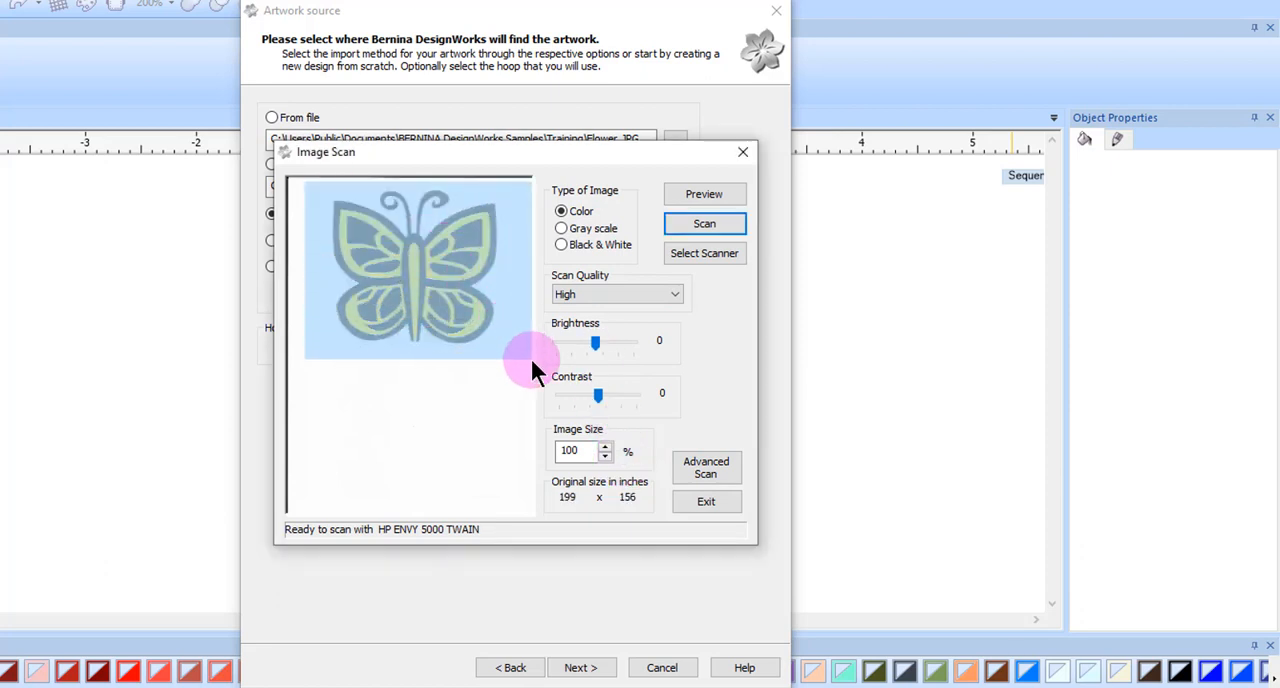
mouse_move(518, 316)
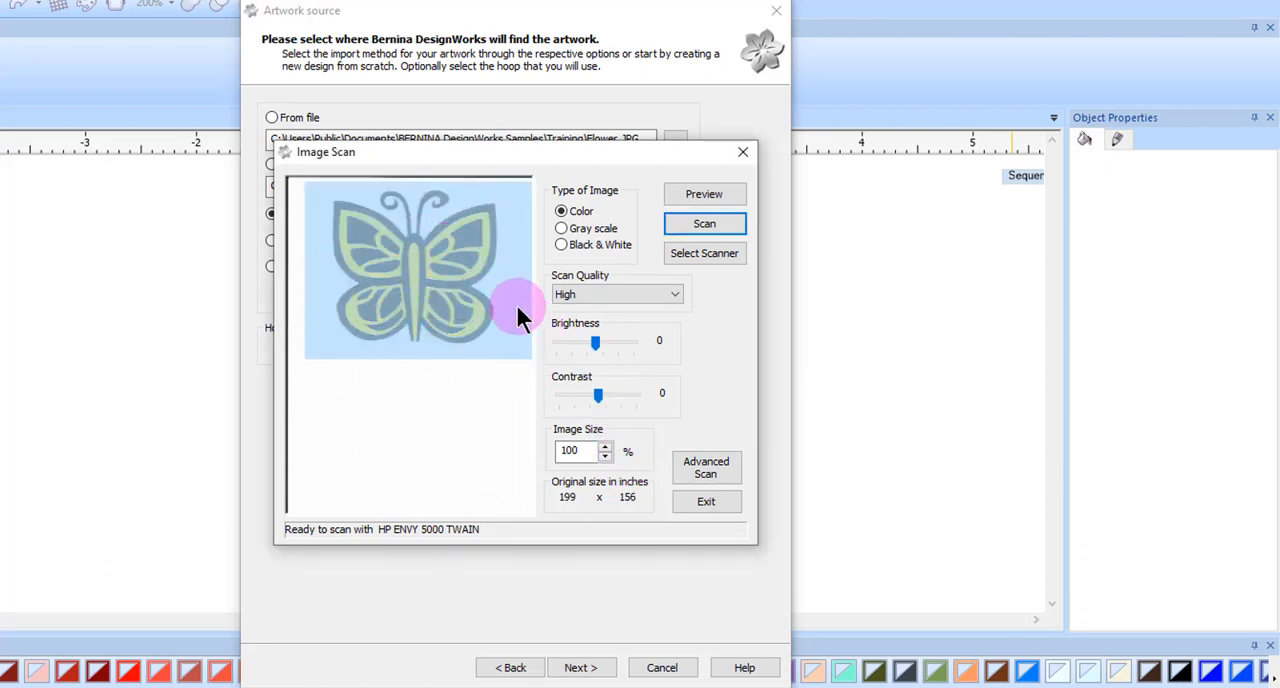
left_click(704, 224)
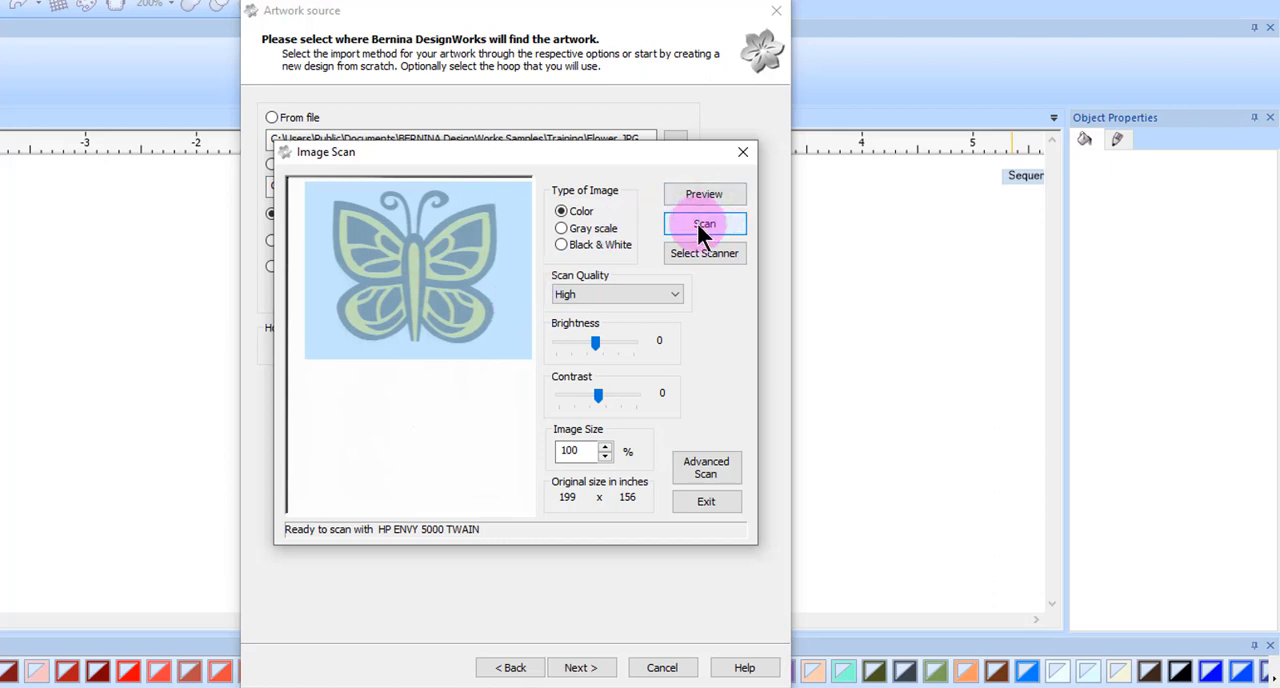
left_click(704, 224)
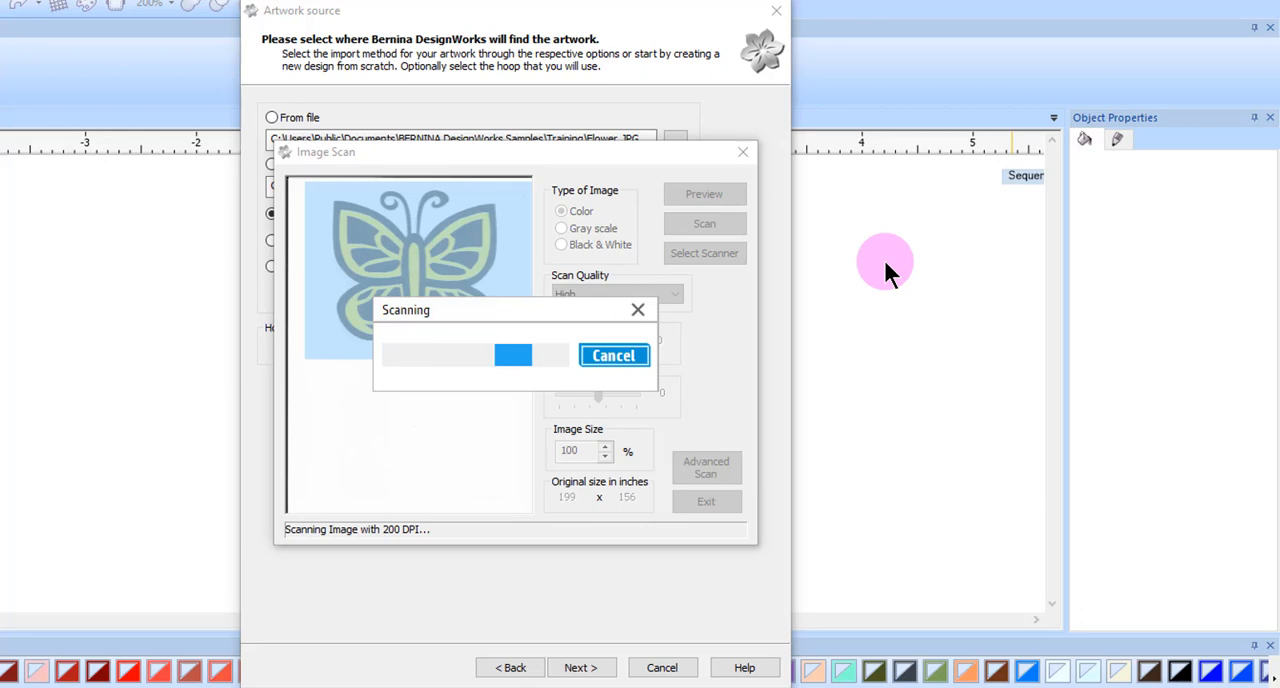
mouse_move(1042, 468)
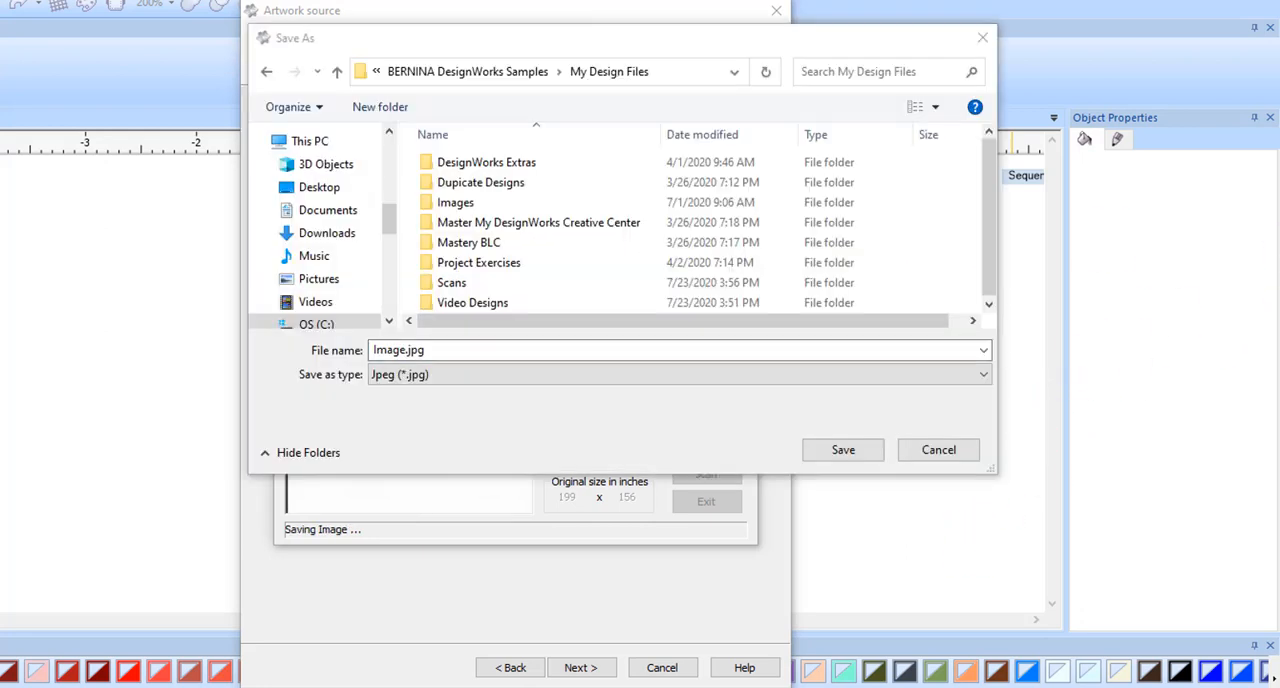
- Save the scanned image as 'butterfly' in the Scans folder
left_click(452, 282)
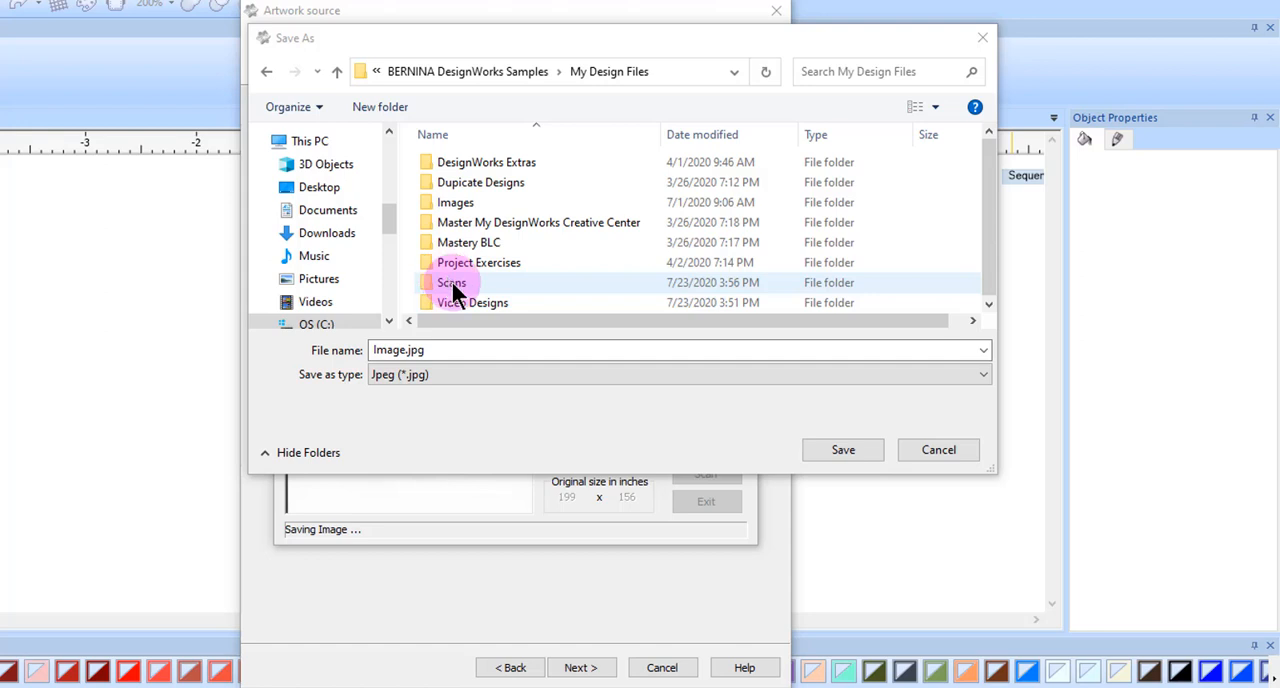
left_click(452, 282)
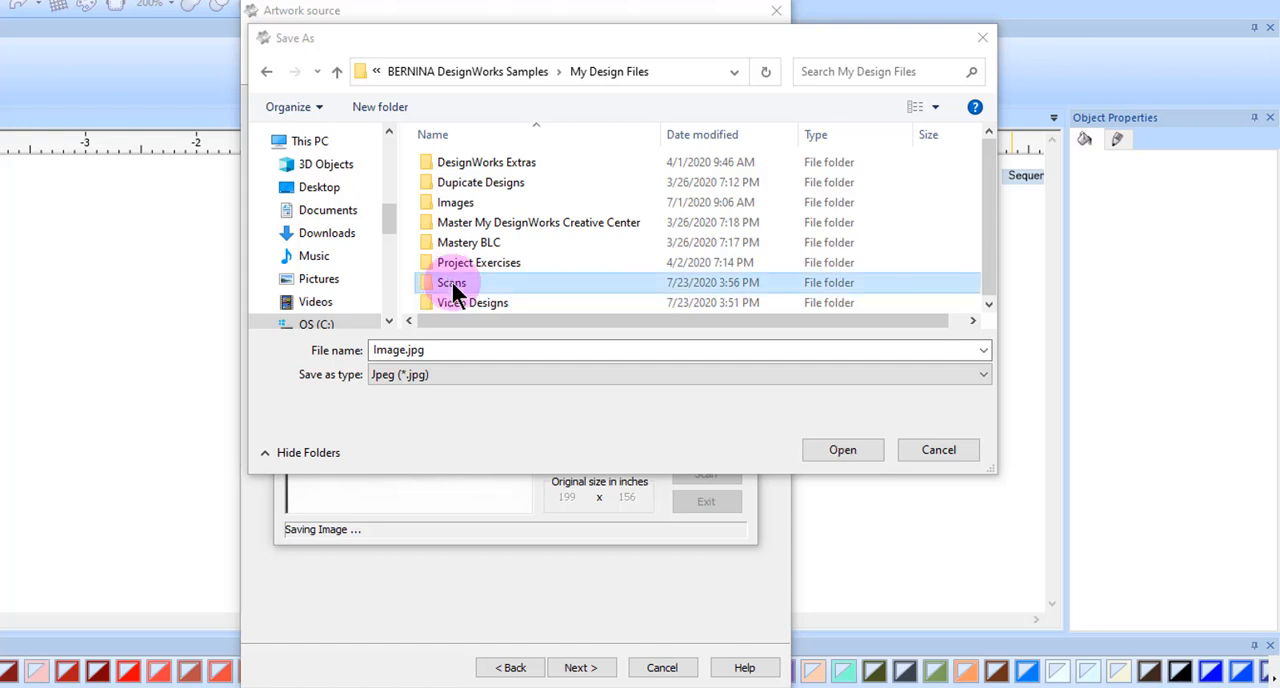
double_click(452, 282)
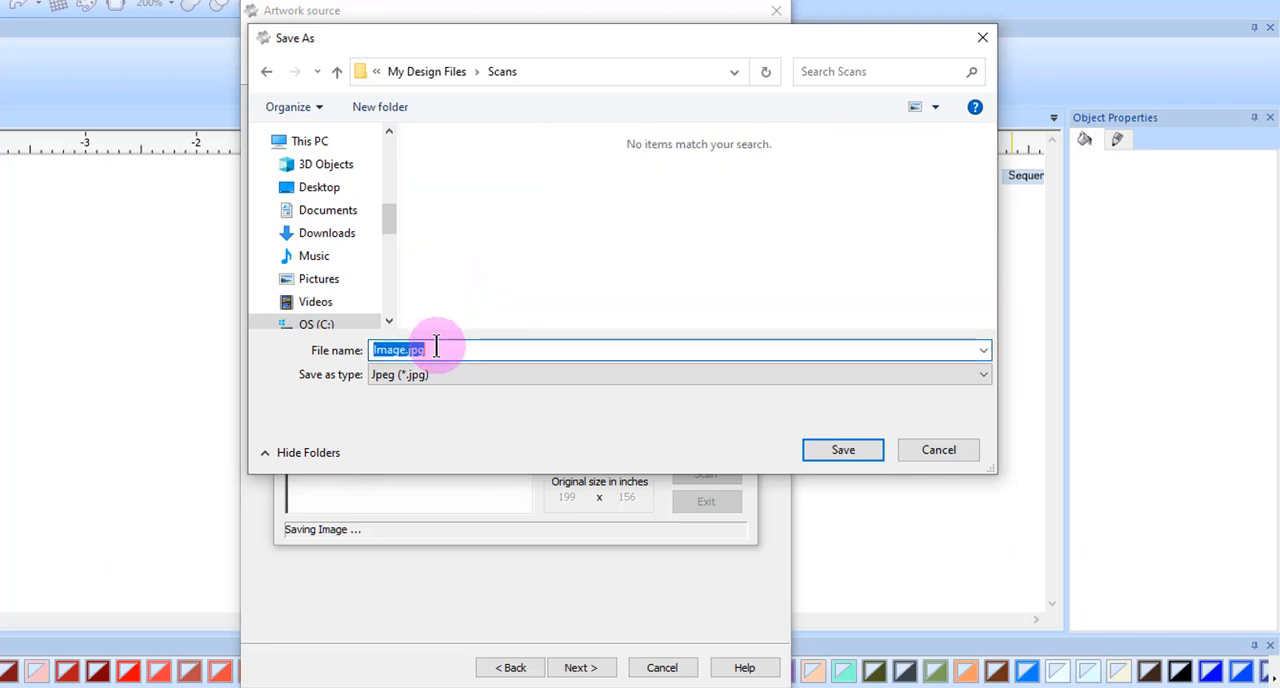
type("butterfly")
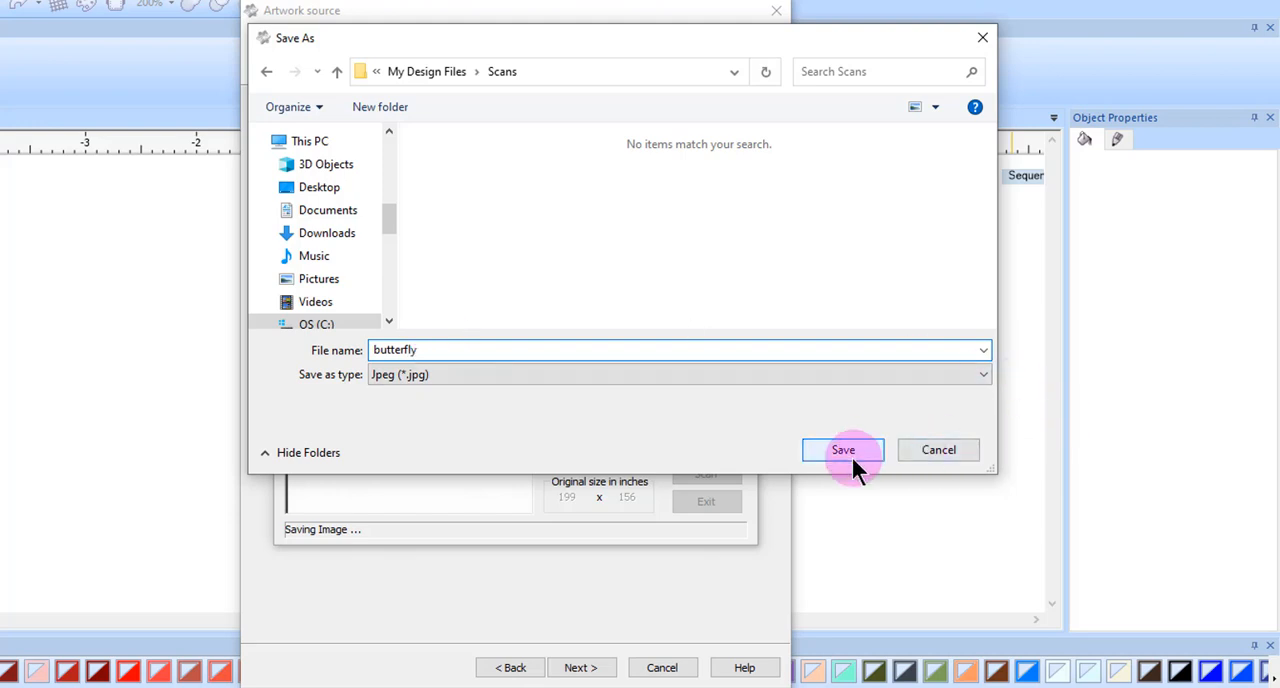
left_click(844, 450)
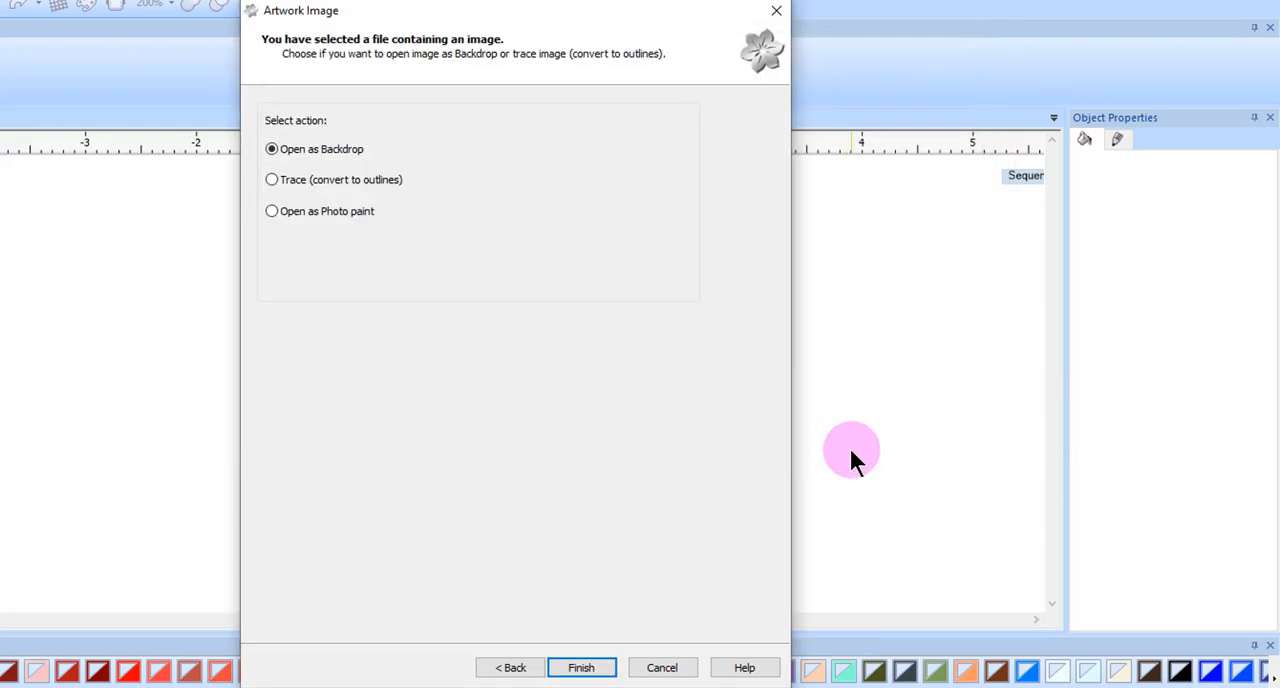
mouse_move(476, 160)
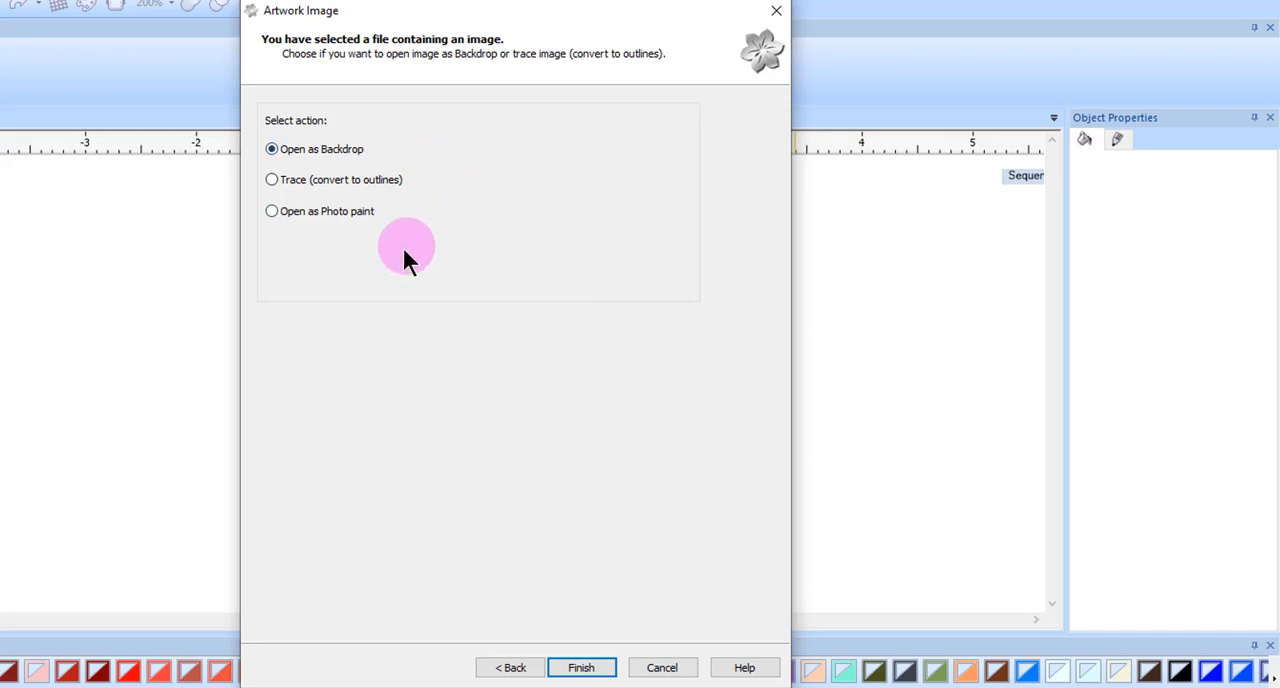
mouse_move(412, 258)
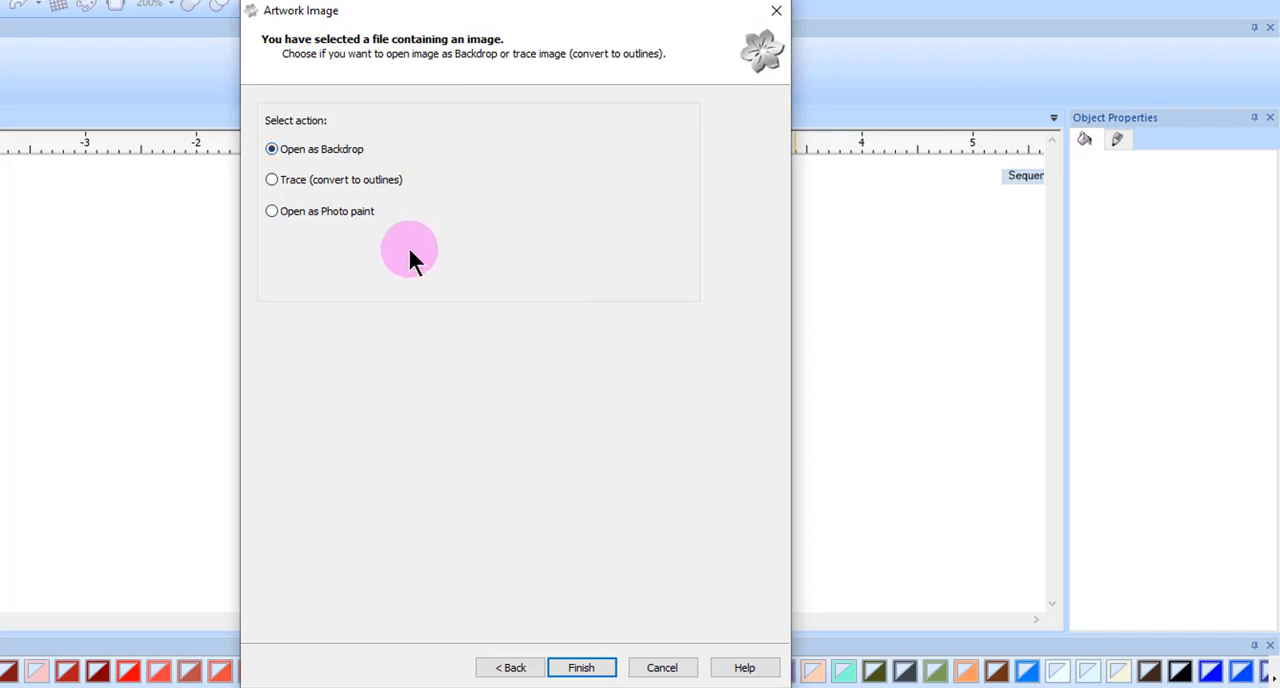
mouse_move(358, 216)
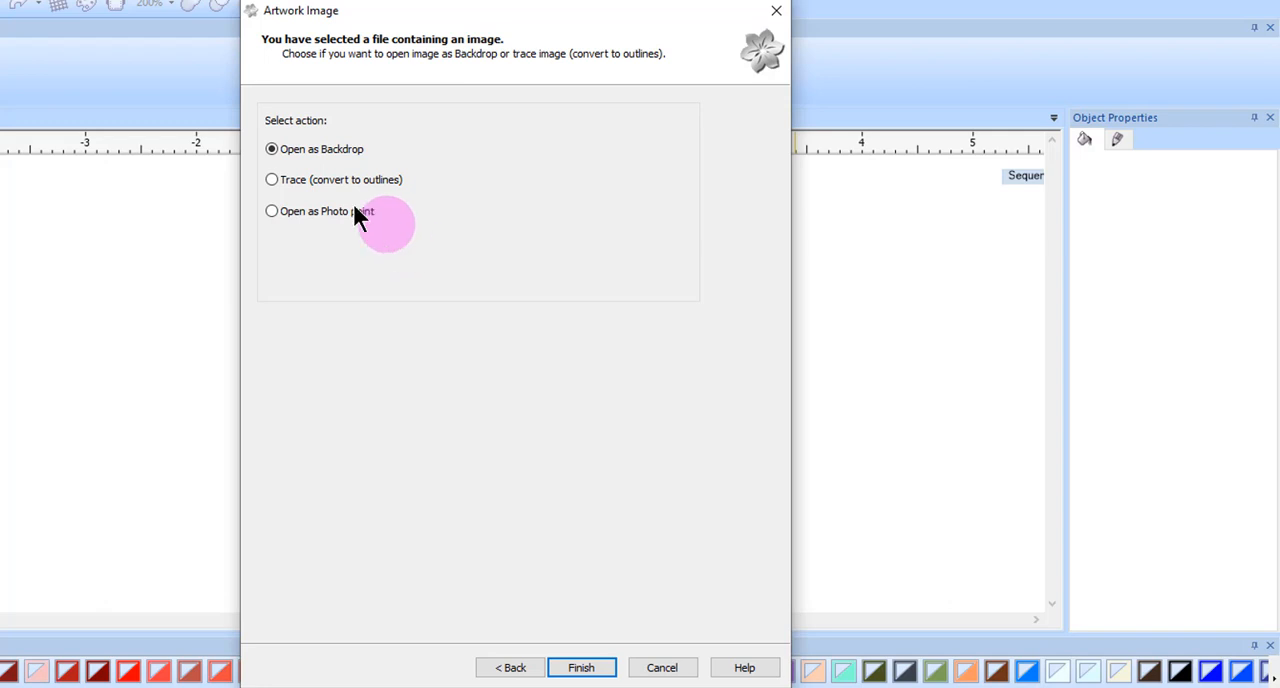
- Choose Trace (convert to outlines) and continue to the trace preview showing 527 shapes
left_click(272, 180)
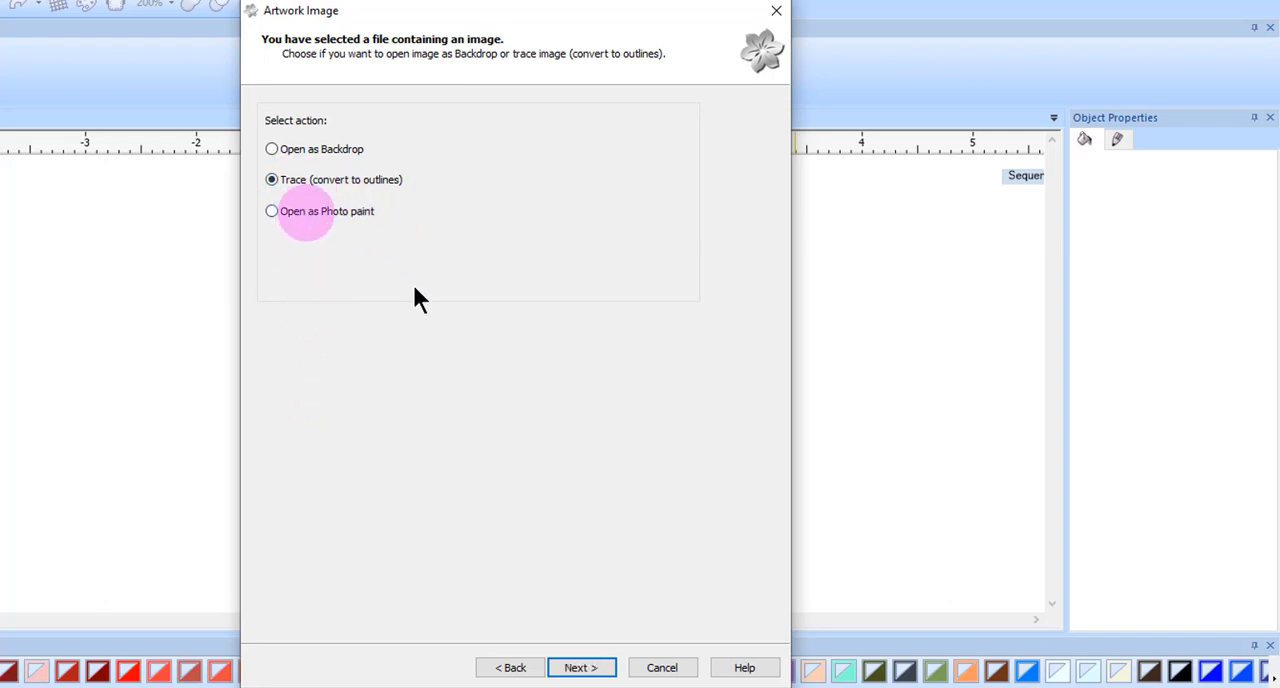
left_click(580, 668)
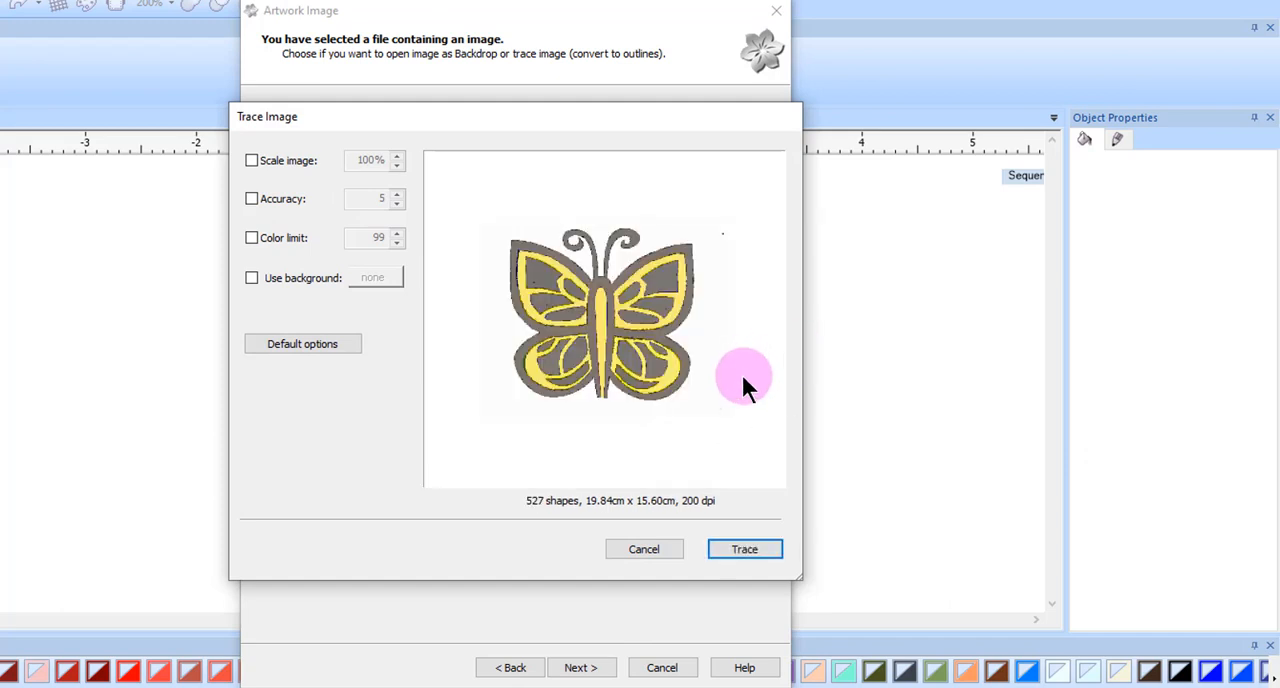
mouse_move(740, 390)
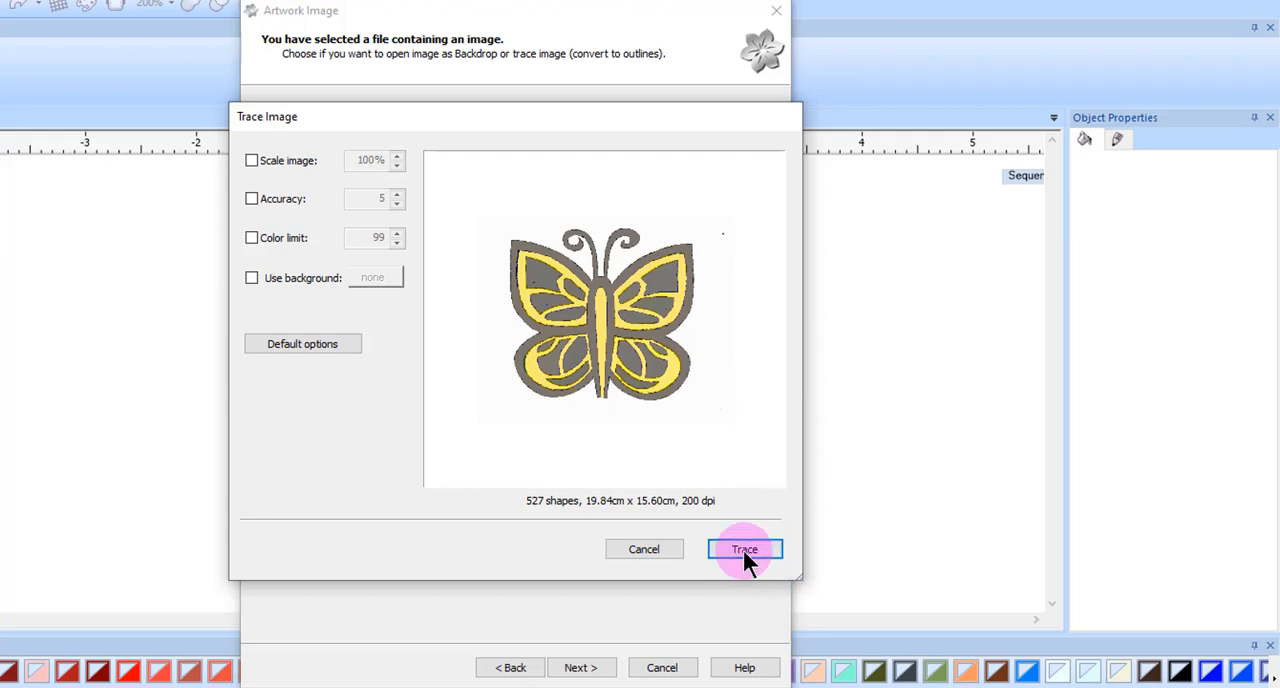
- Trace the butterfly into shapes and accept the colours, placing the yellow and black design on the canvas
left_click(744, 548)
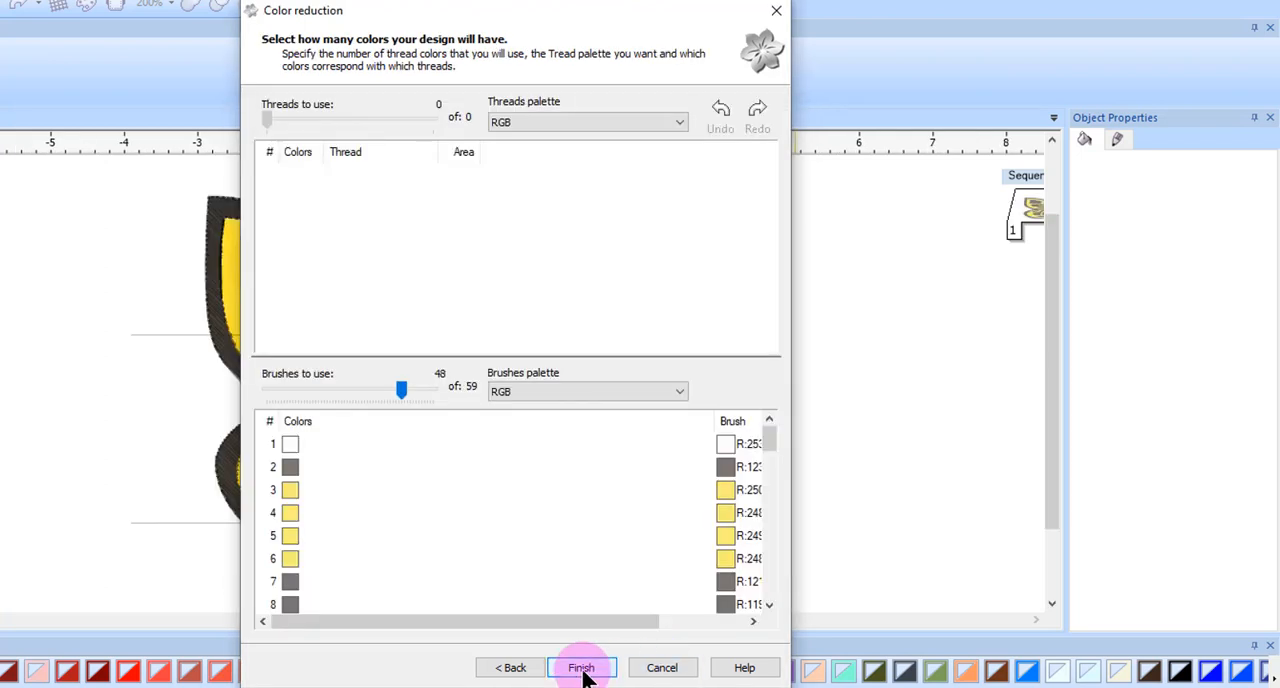
left_click(580, 668)
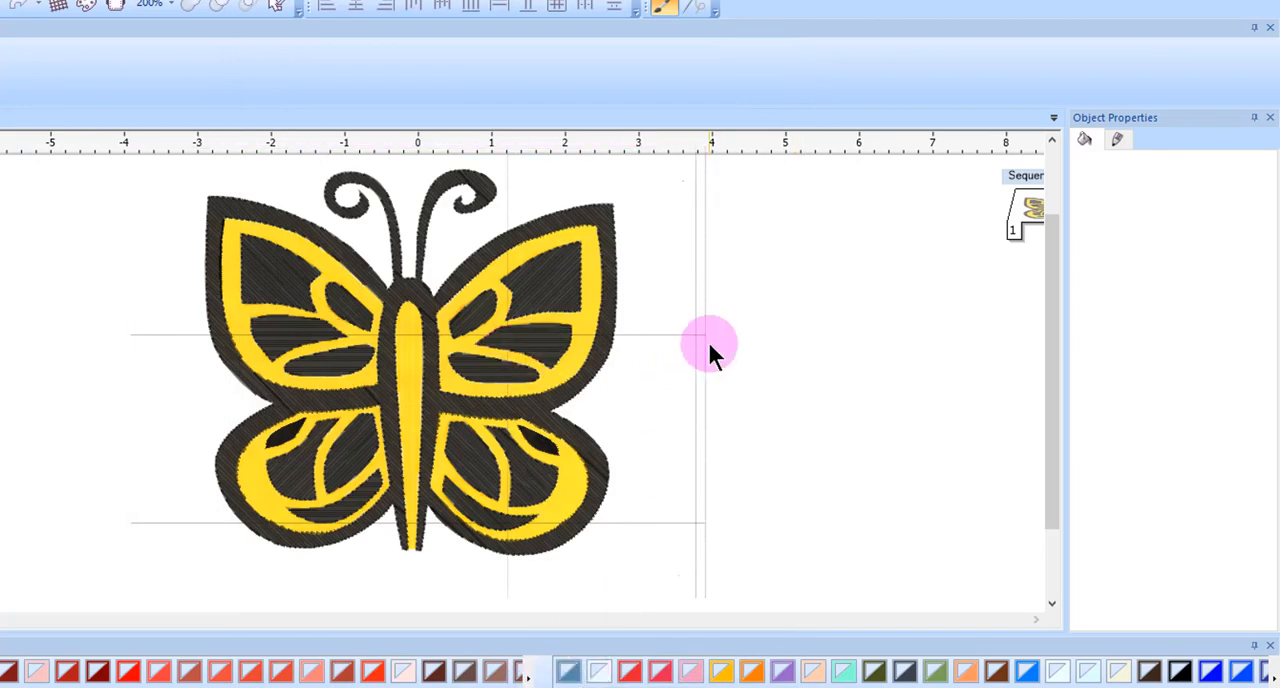